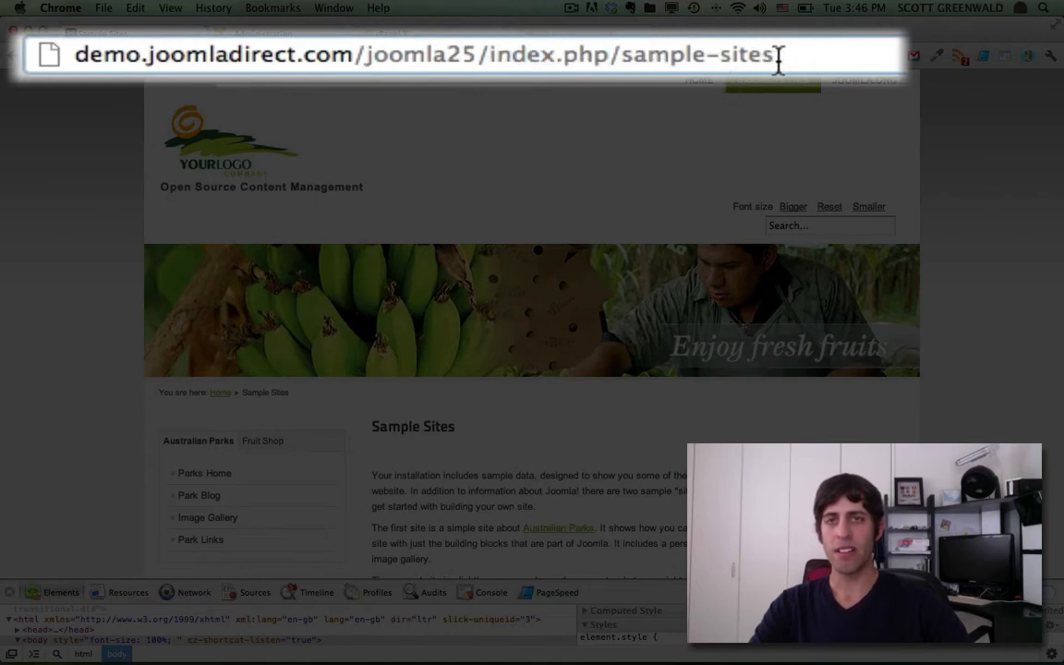
{"action": "mouse_move", "coordinate": [481, 67]}
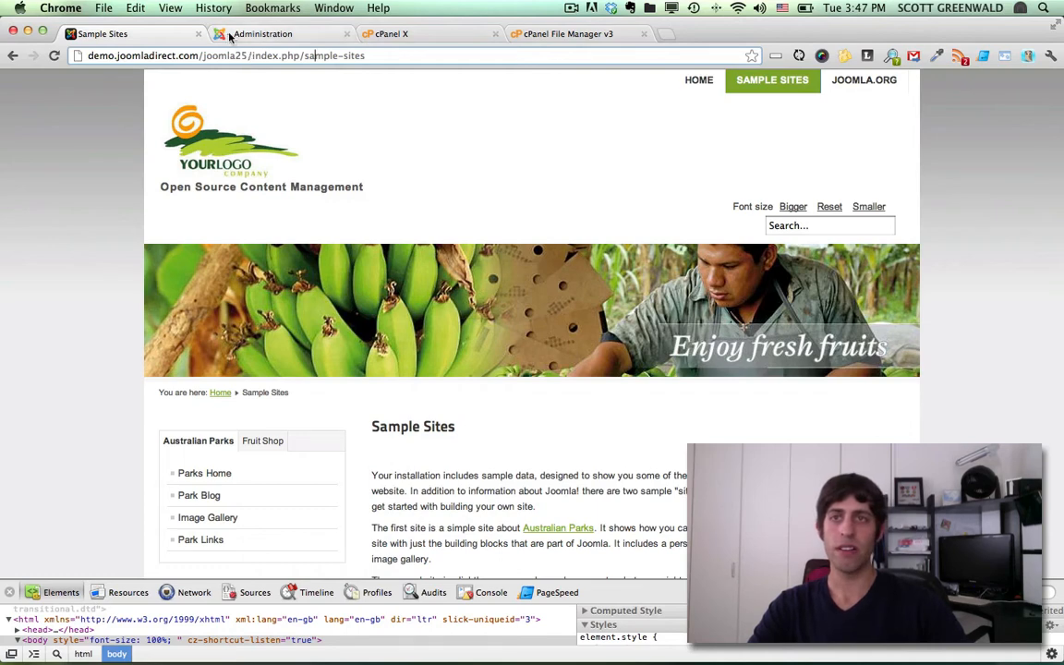
In Global Configuration, set Use URL rewriting to Yes alongside SEF URLs and save.
{"action": "left_click", "coordinate": [261, 34]}
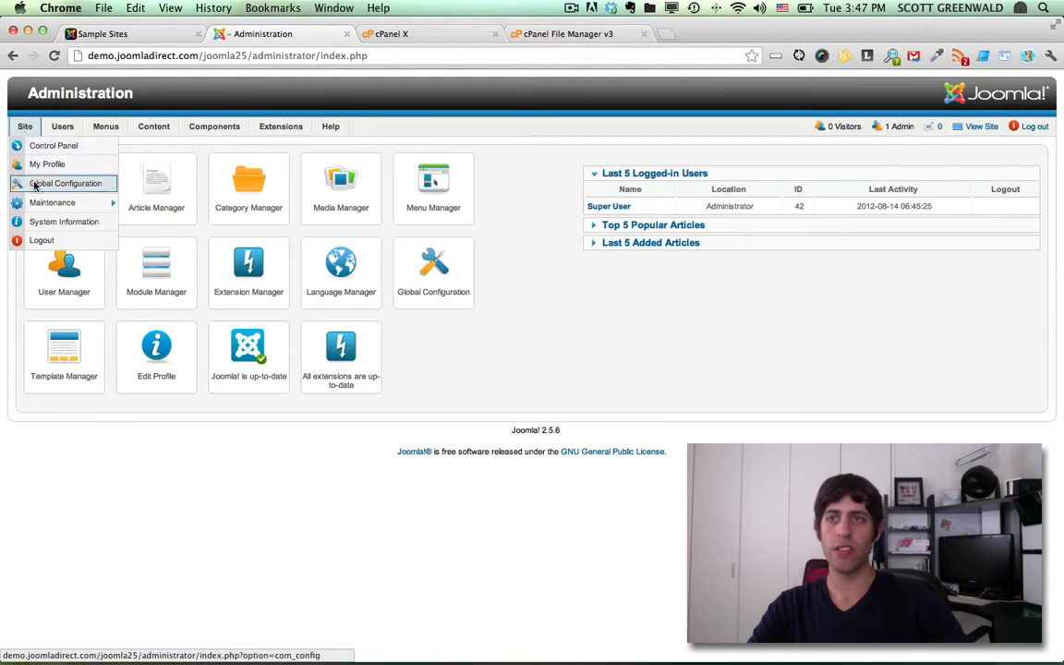
{"action": "left_click", "coordinate": [66, 183]}
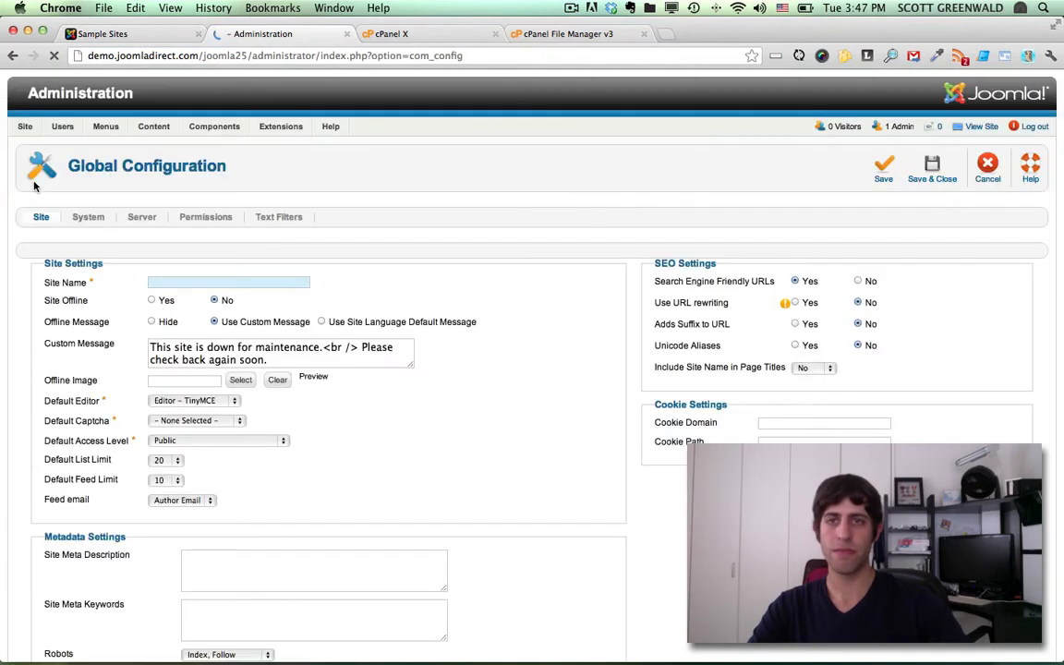
{"action": "type", "text": "Parks"}
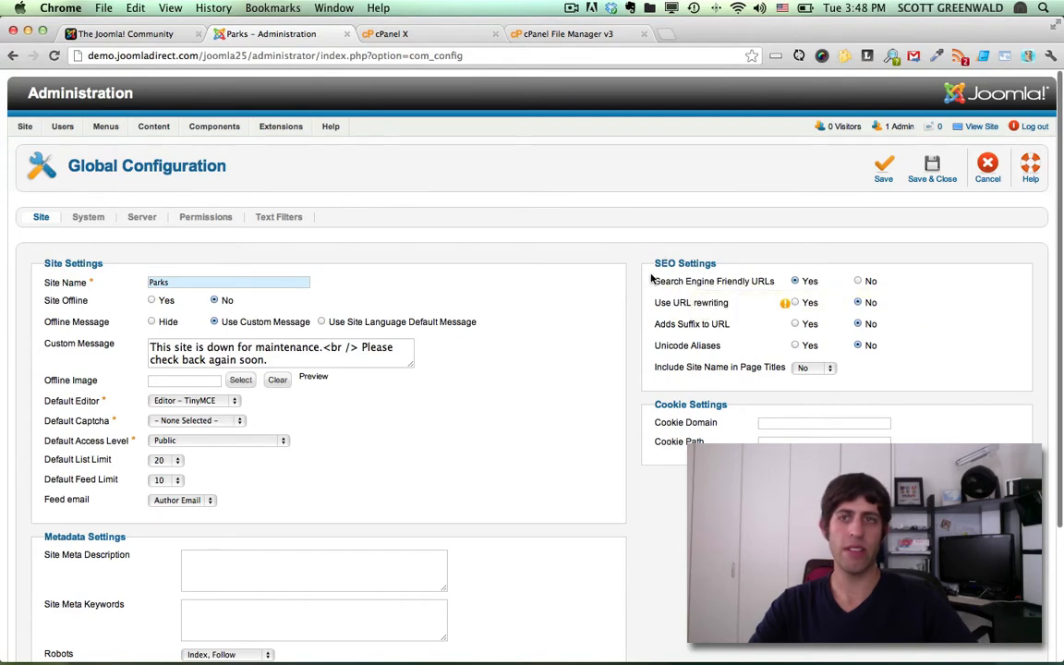
{"action": "mouse_move", "coordinate": [617, 254]}
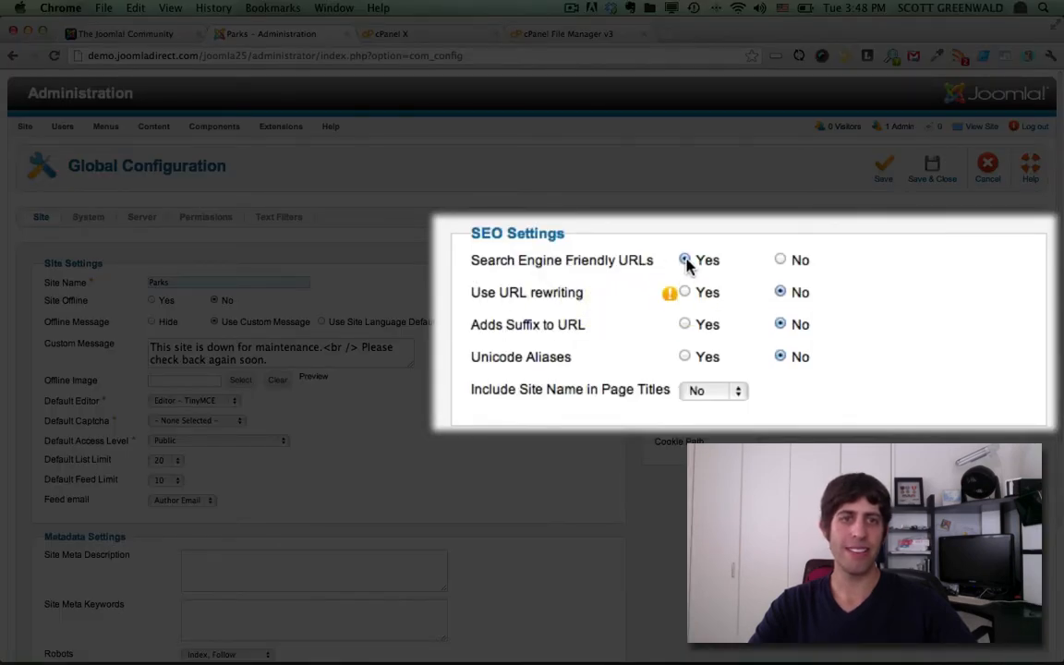
{"action": "mouse_move", "coordinate": [559, 306]}
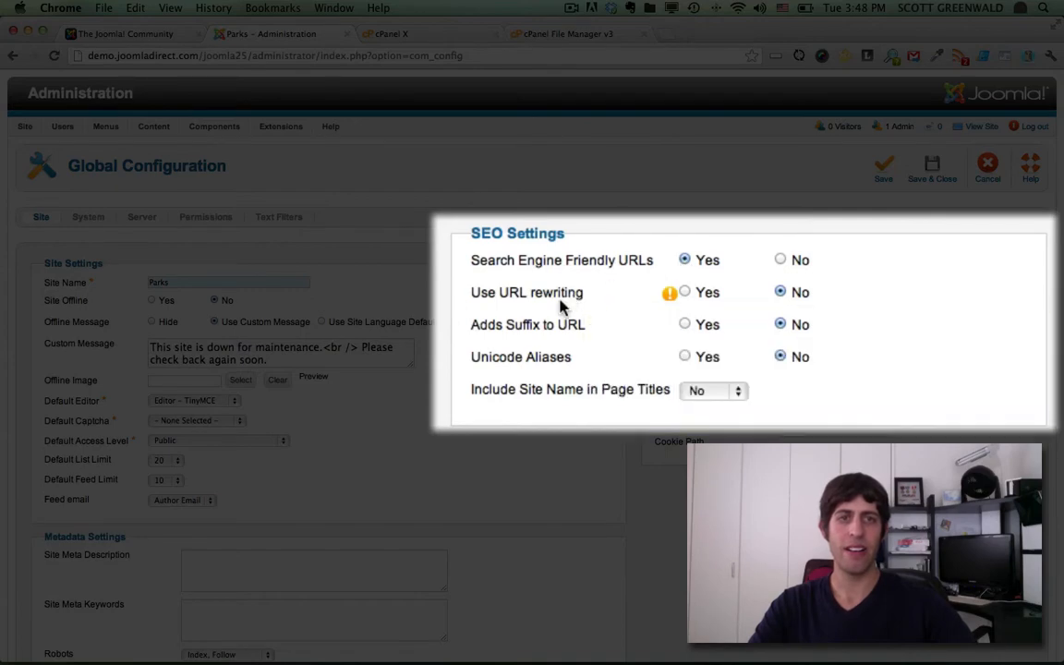
{"action": "mouse_move", "coordinate": [539, 314]}
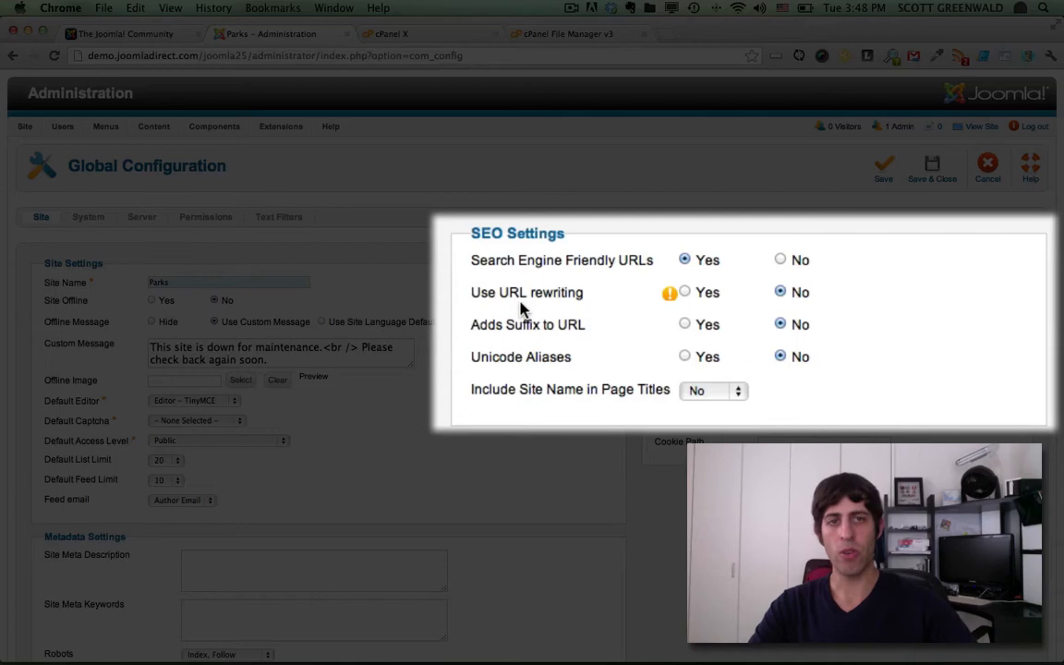
{"action": "left_click", "coordinate": [685, 292]}
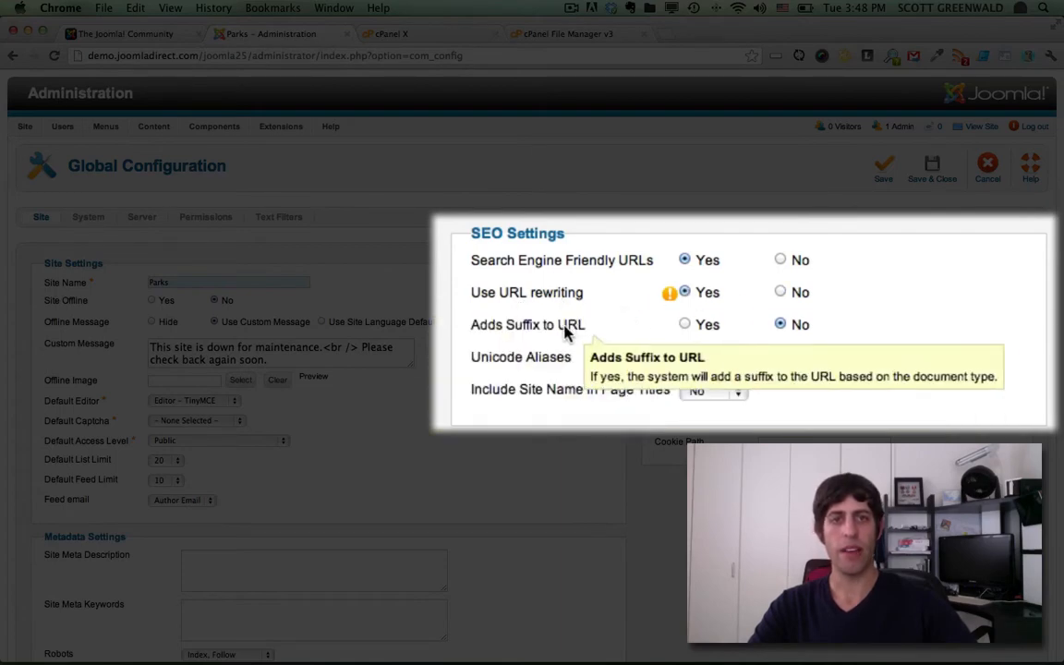
{"action": "mouse_move", "coordinate": [534, 342]}
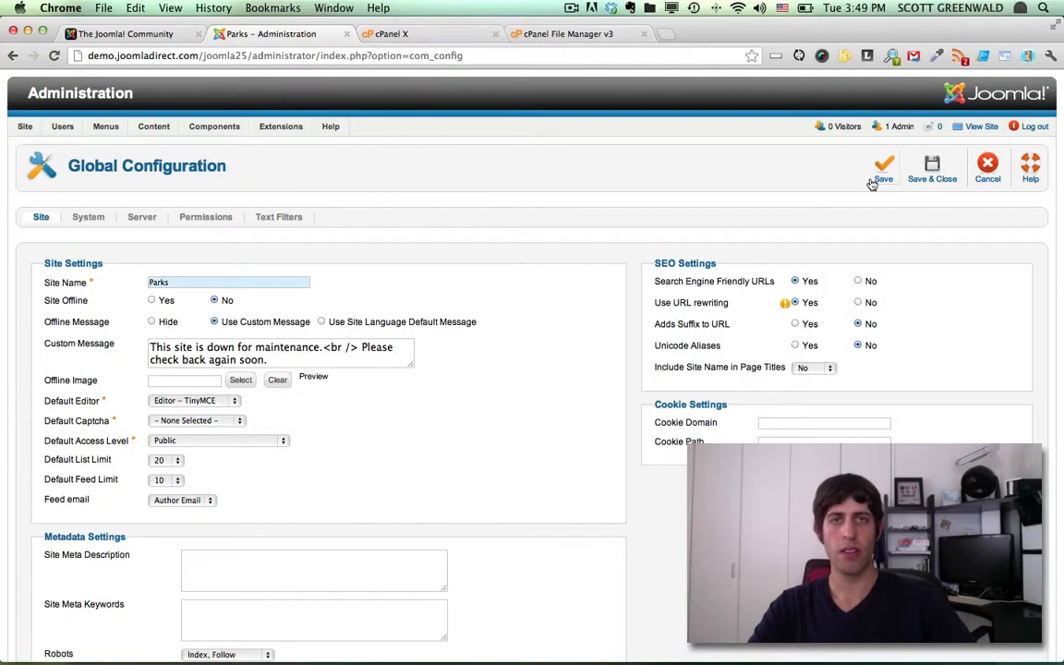
{"action": "left_click", "coordinate": [883, 166]}
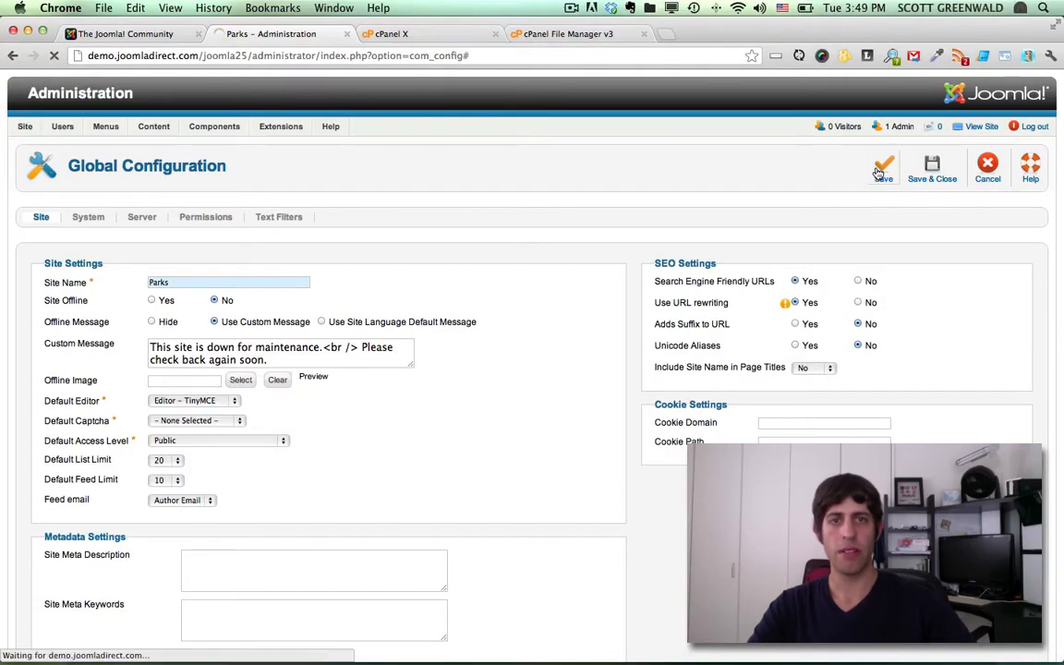
Save again and confirm the 'Configuration successfully saved' message appears.
{"action": "left_click", "coordinate": [884, 165]}
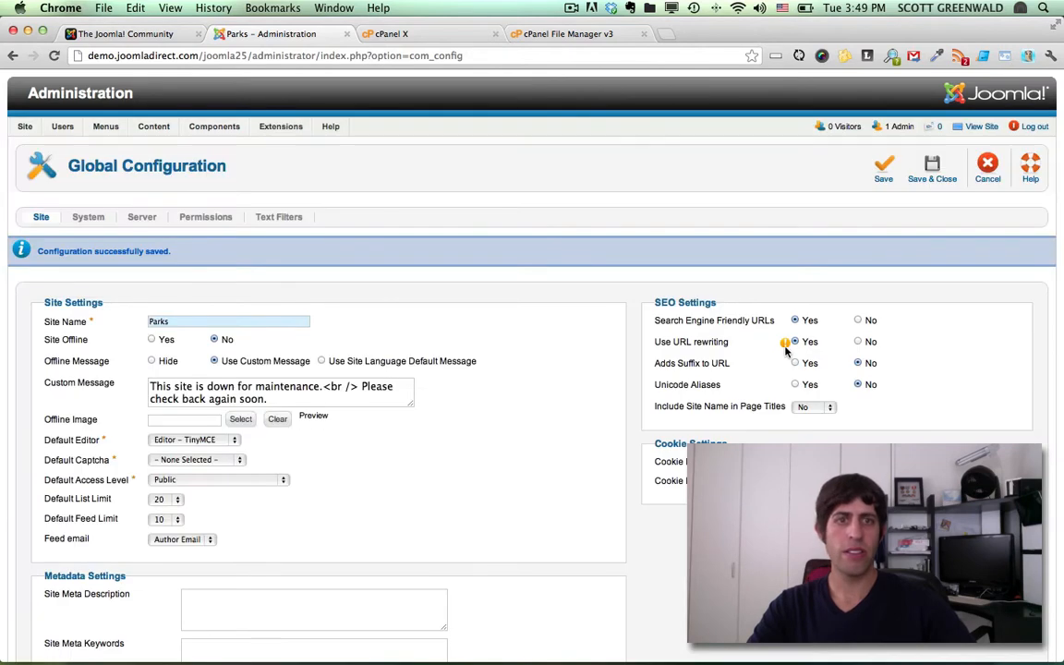
{"action": "mouse_move", "coordinate": [785, 342]}
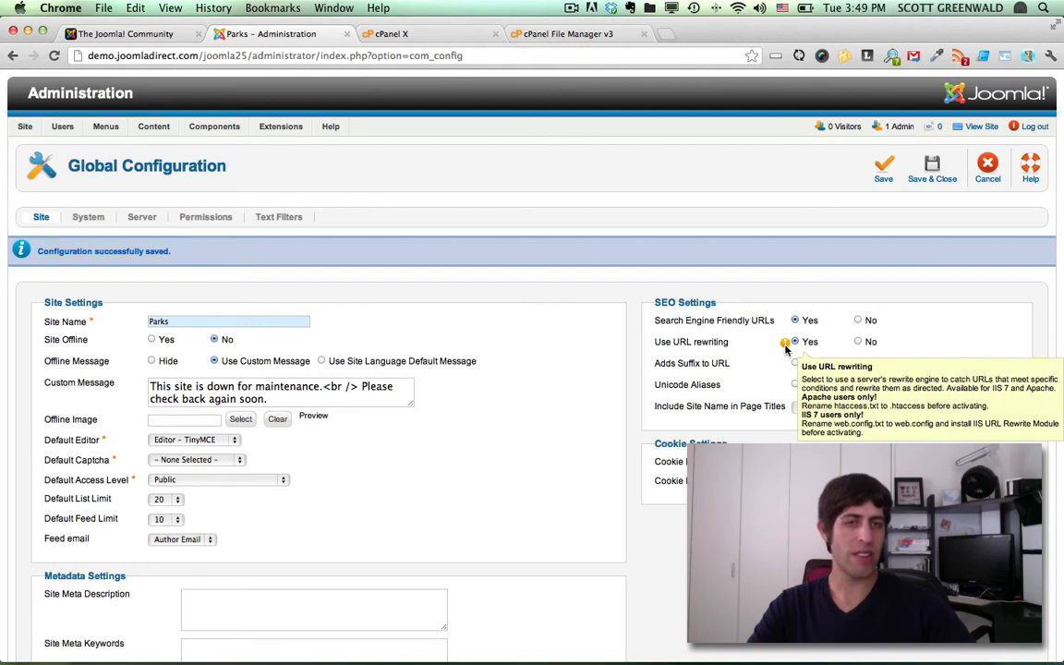
{"action": "mouse_move", "coordinate": [691, 341]}
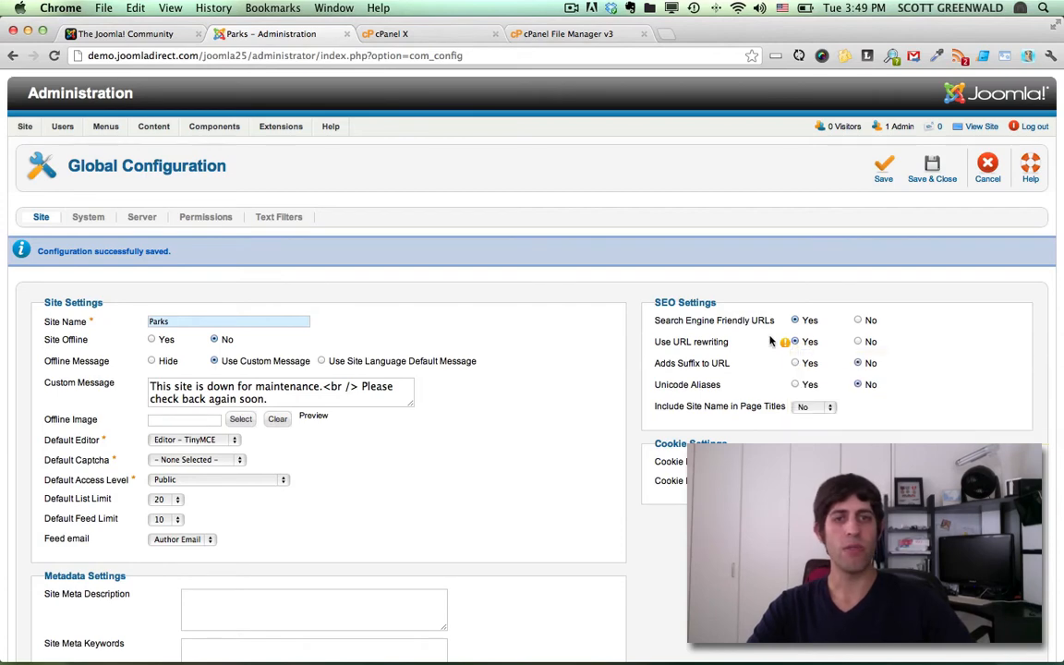
Open cPanel's File Manager on the public_html folder.
{"action": "left_click", "coordinate": [398, 35]}
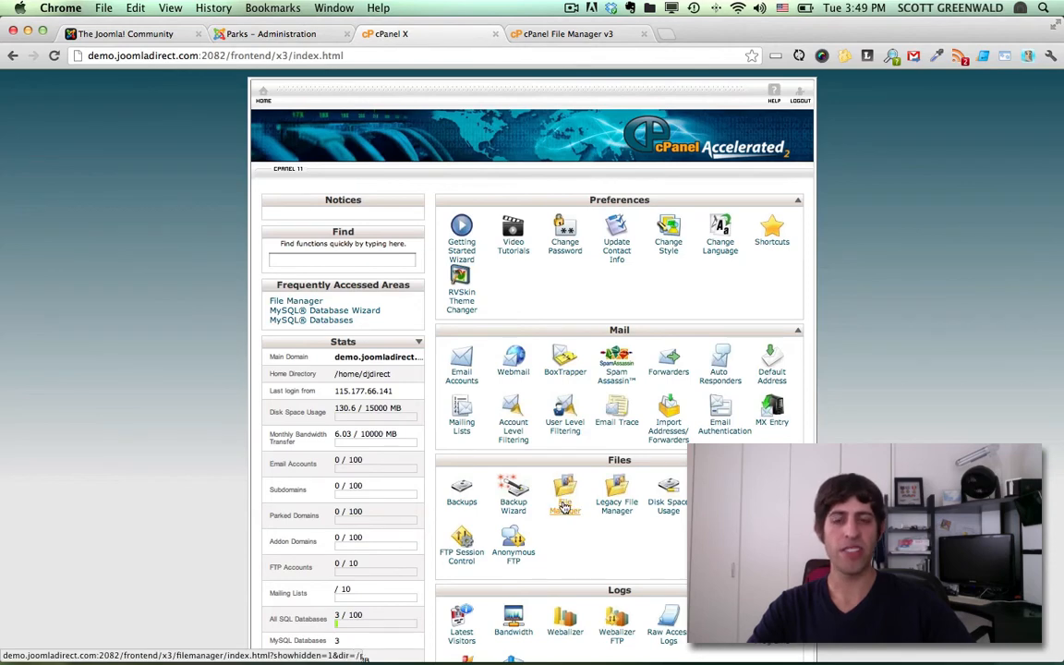
{"action": "mouse_move", "coordinate": [564, 496]}
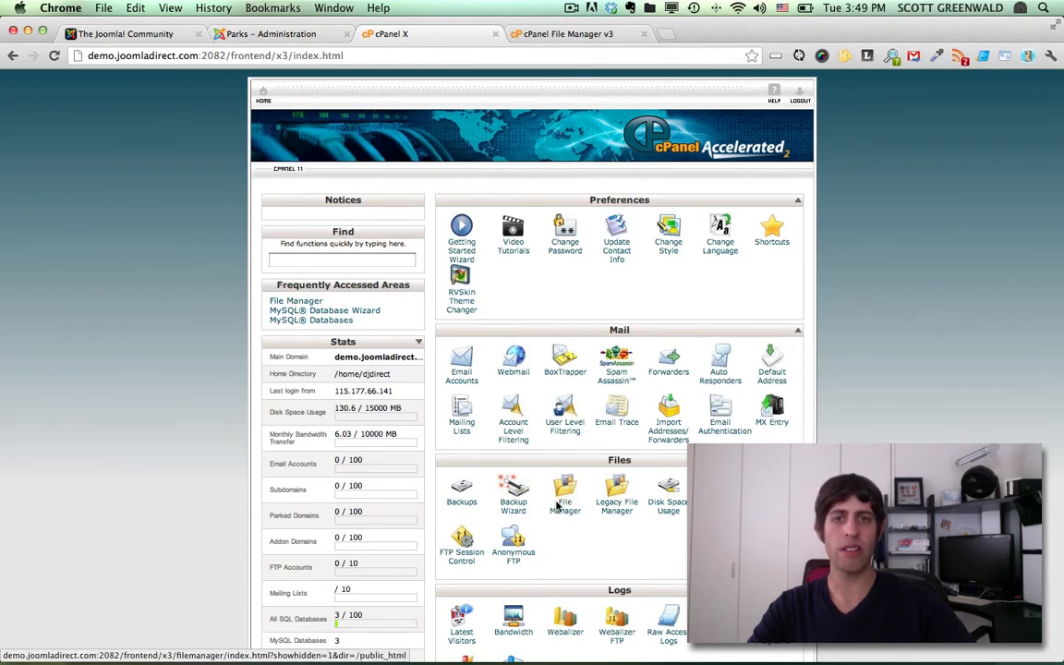
{"action": "left_click", "coordinate": [564, 496]}
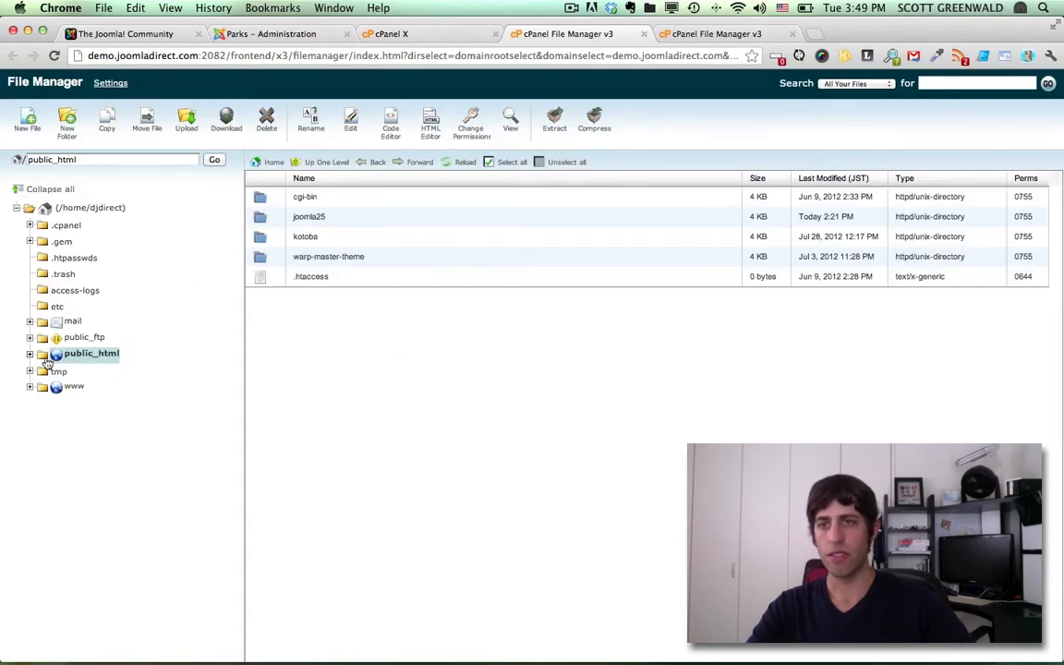
Rename htaccess.txt in public_html/joomla25 to .htaccess.
{"action": "left_click", "coordinate": [29, 353]}
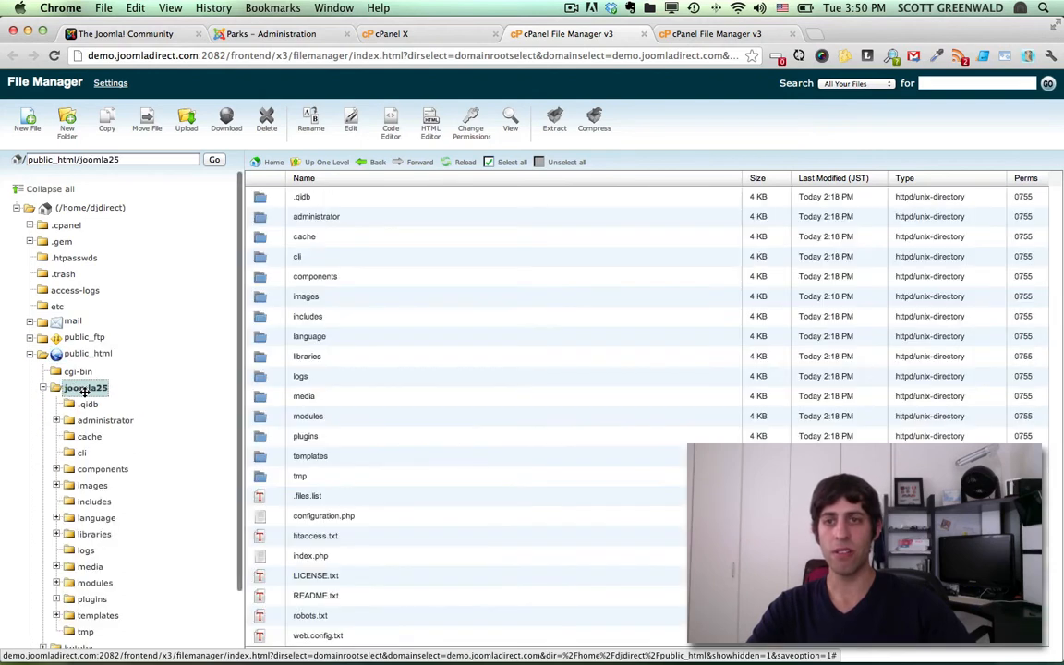
{"action": "mouse_move", "coordinate": [349, 455]}
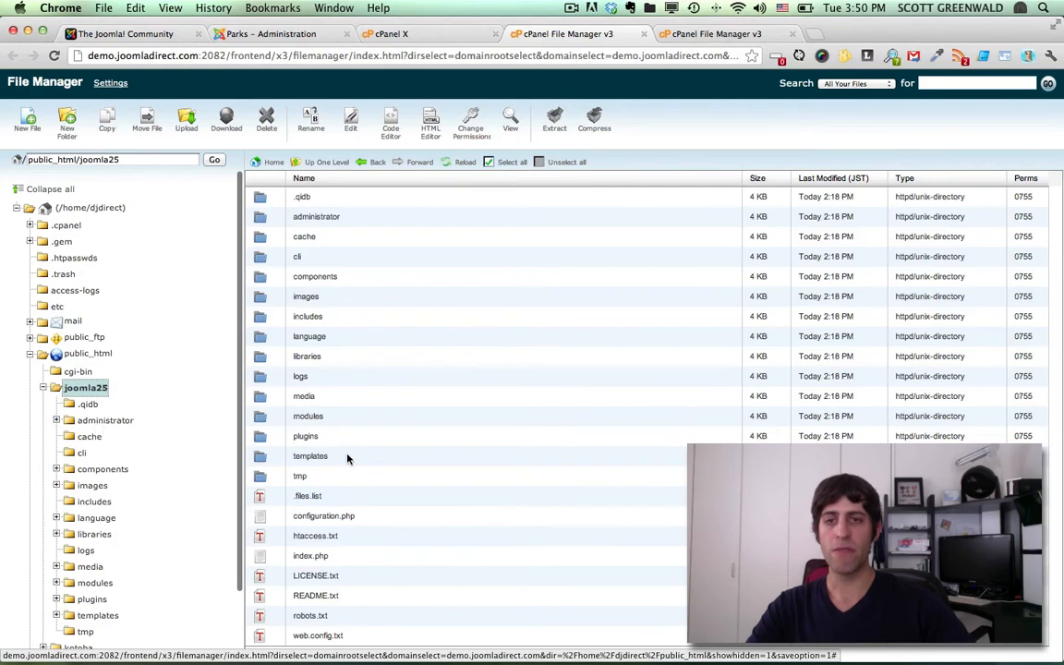
{"action": "left_click", "coordinate": [315, 536]}
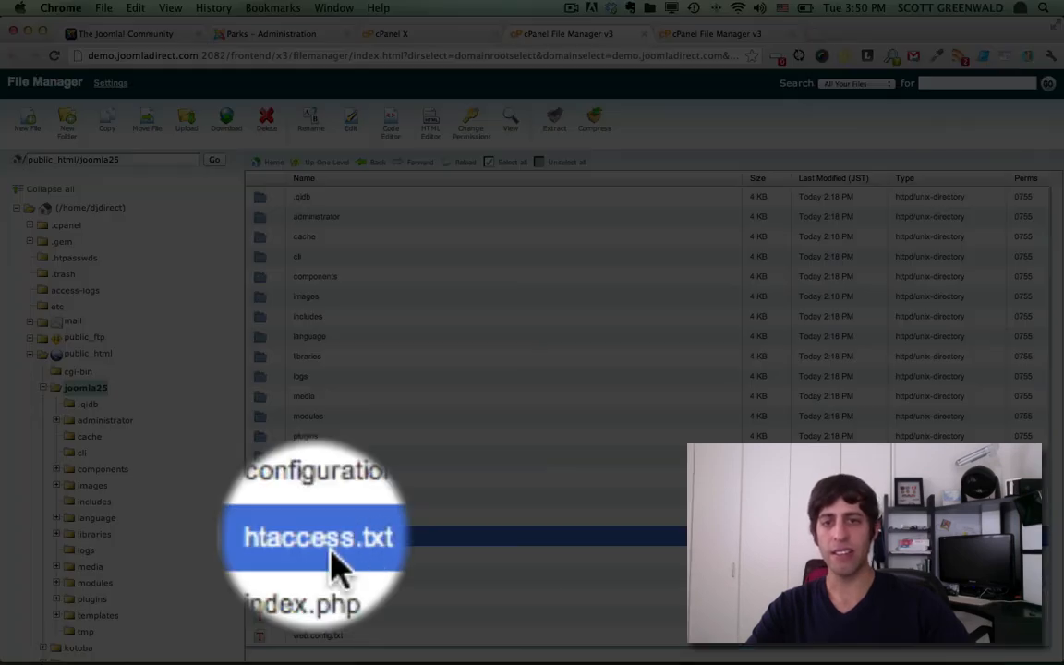
{"action": "mouse_move", "coordinate": [254, 41]}
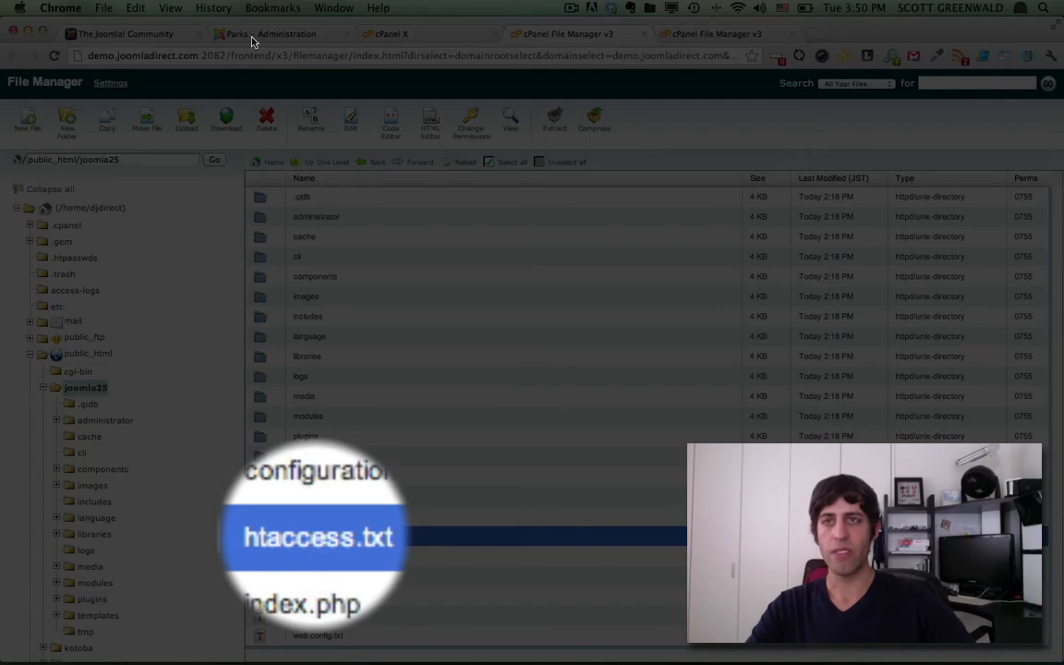
{"action": "left_click", "coordinate": [268, 34]}
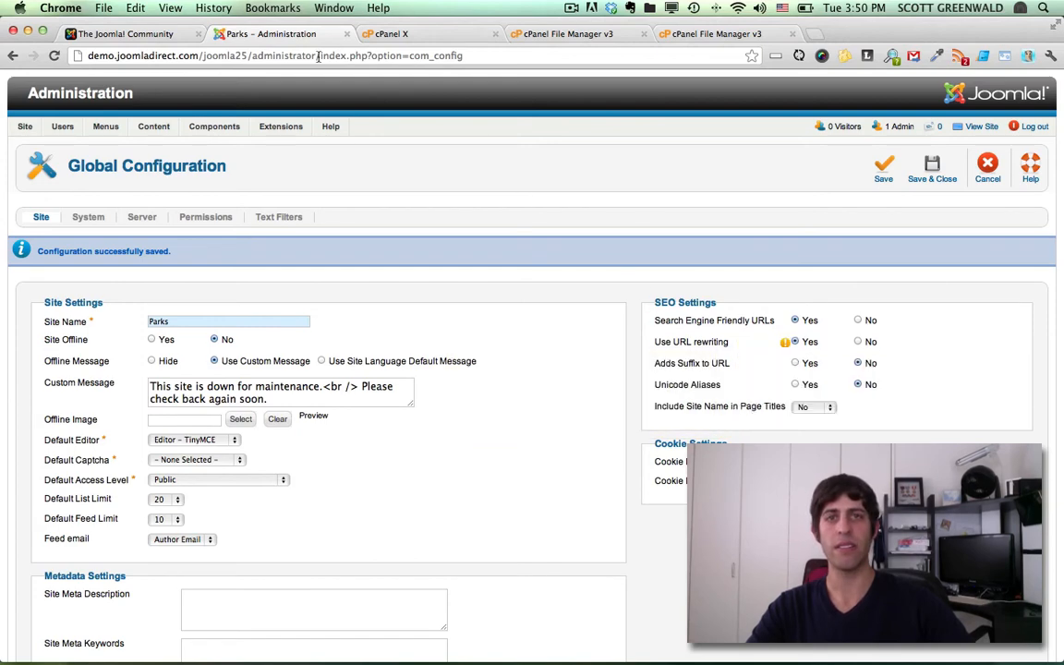
{"action": "left_click", "coordinate": [563, 35]}
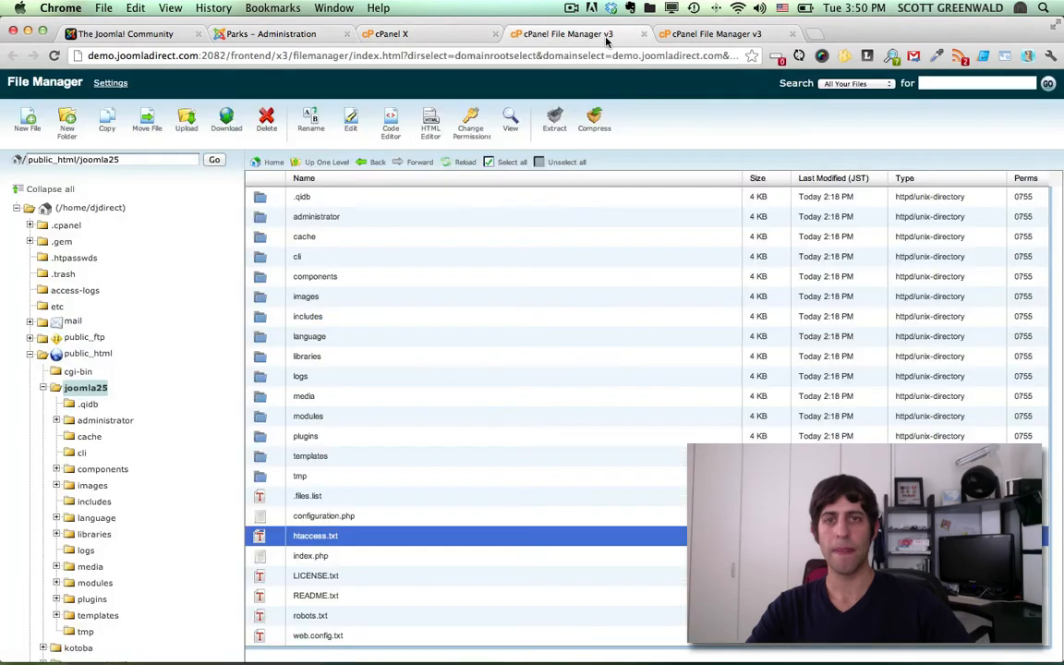
{"action": "mouse_move", "coordinate": [147, 120]}
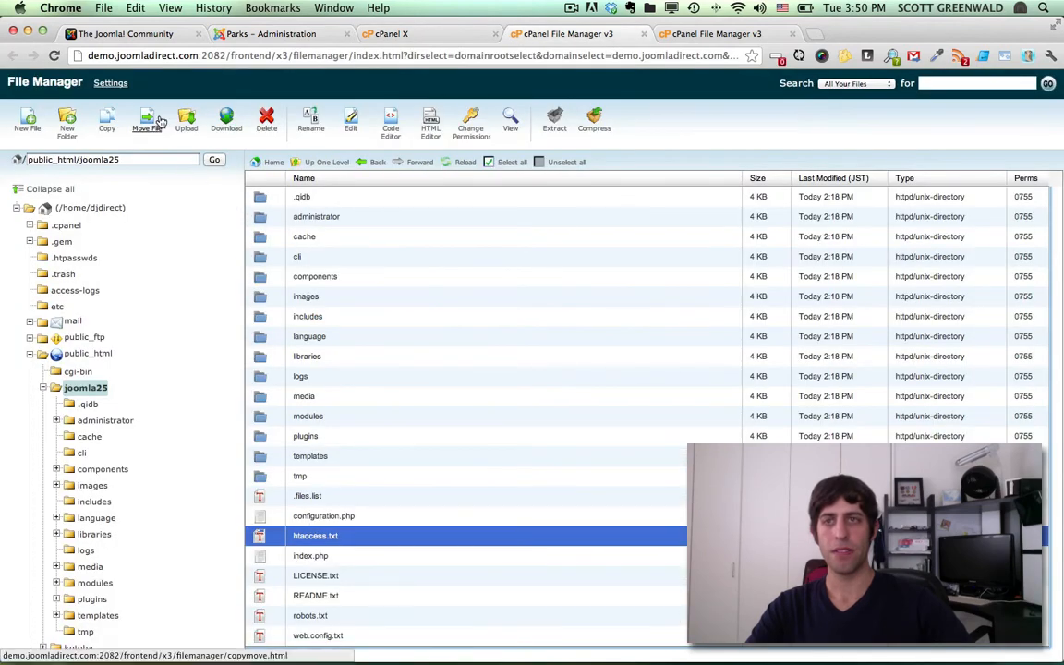
{"action": "mouse_move", "coordinate": [321, 141]}
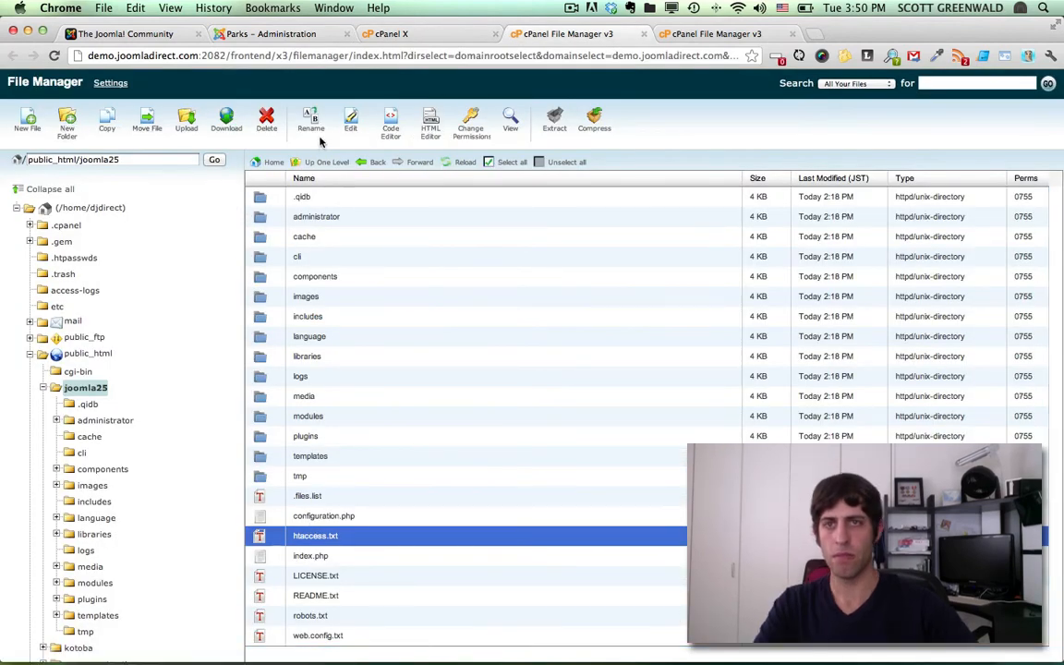
{"action": "left_click", "coordinate": [311, 120]}
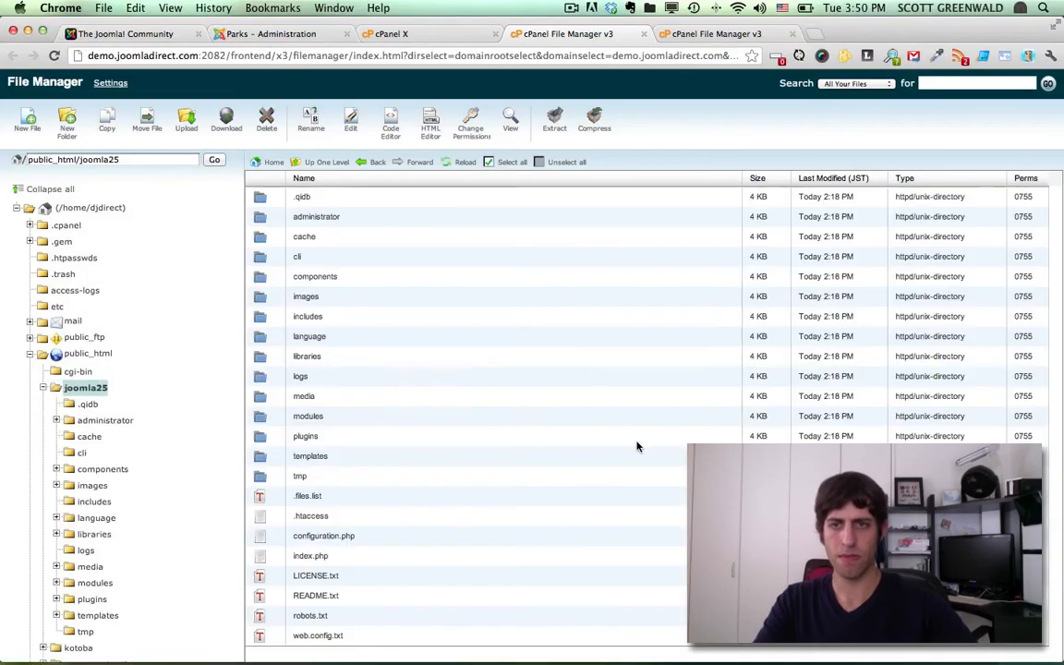
{"action": "mouse_move", "coordinate": [364, 524]}
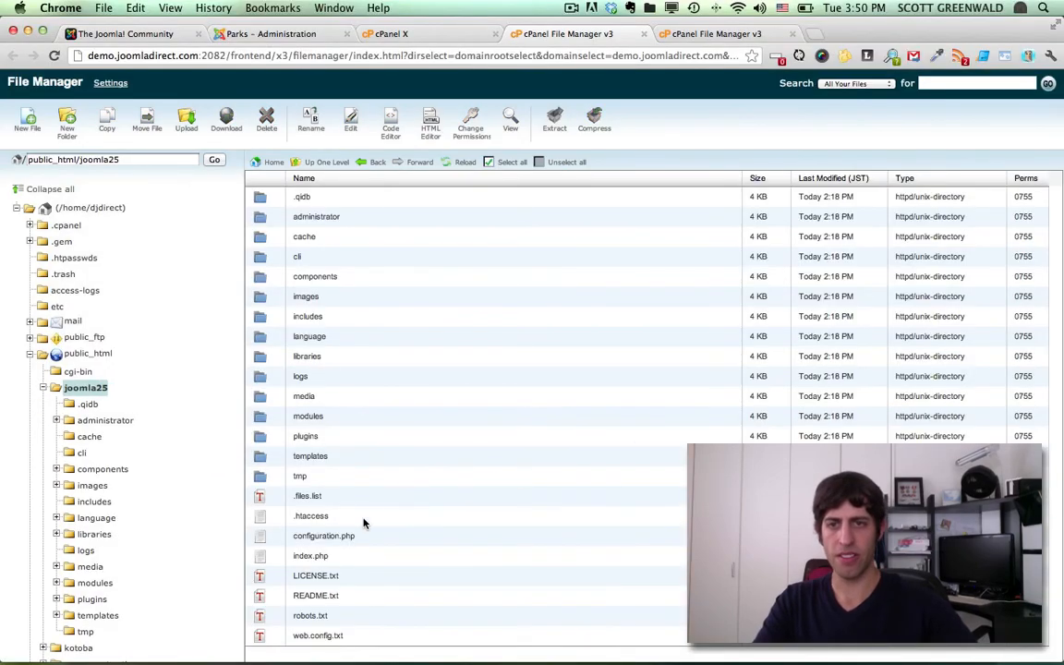
{"action": "left_click", "coordinate": [310, 516]}
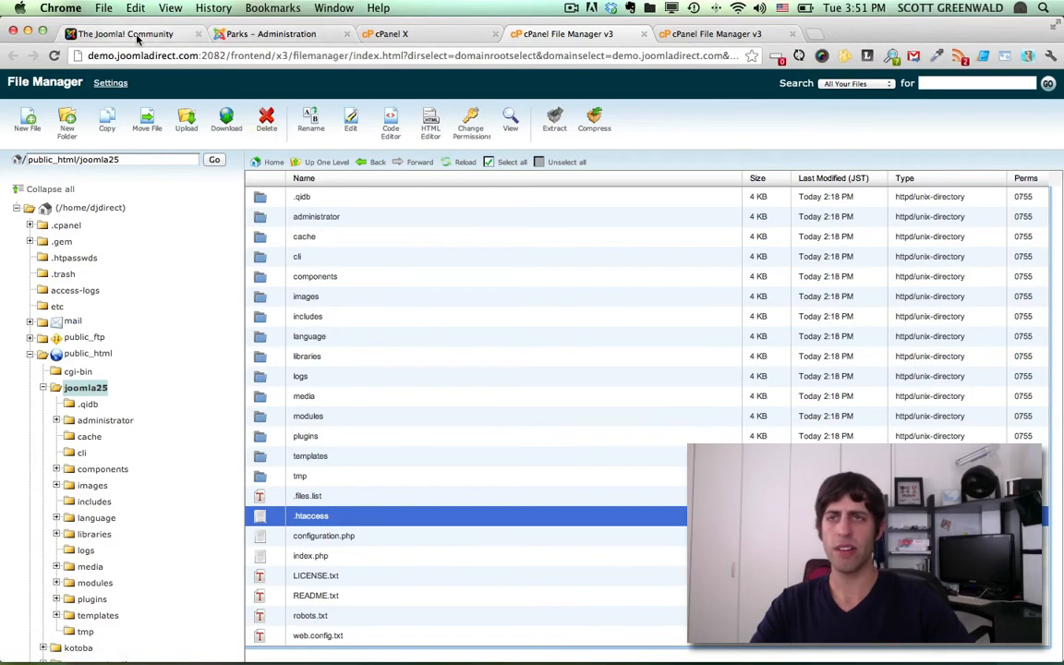
Reload the front end and visit Home, Getting Started and Using Joomla! at index.php-free URLs.
{"action": "left_click", "coordinate": [126, 35]}
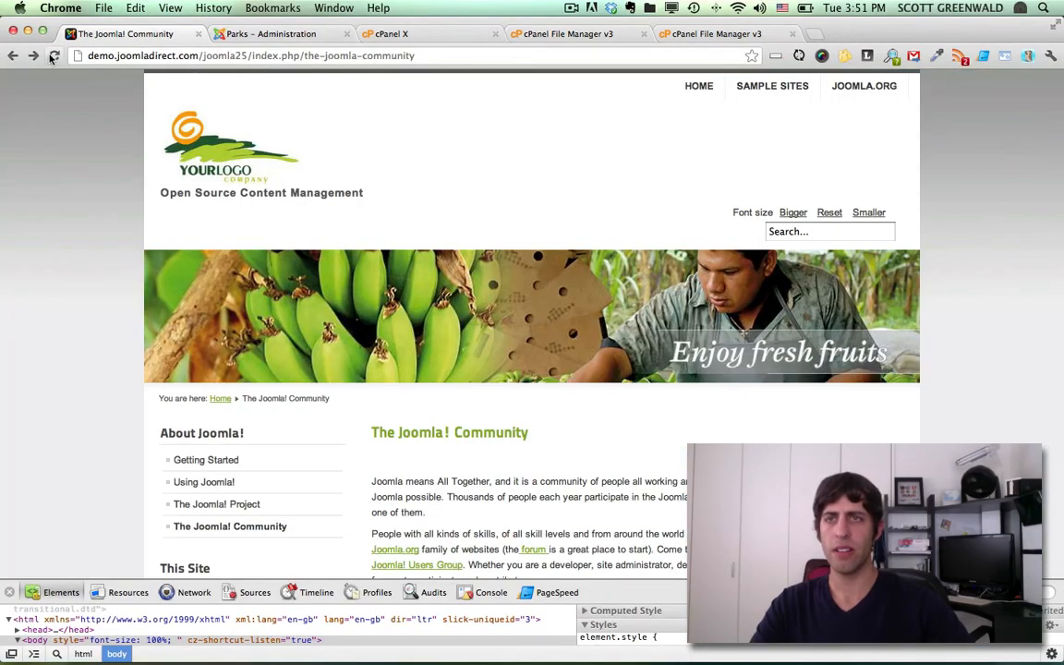
{"action": "left_click", "coordinate": [54, 55]}
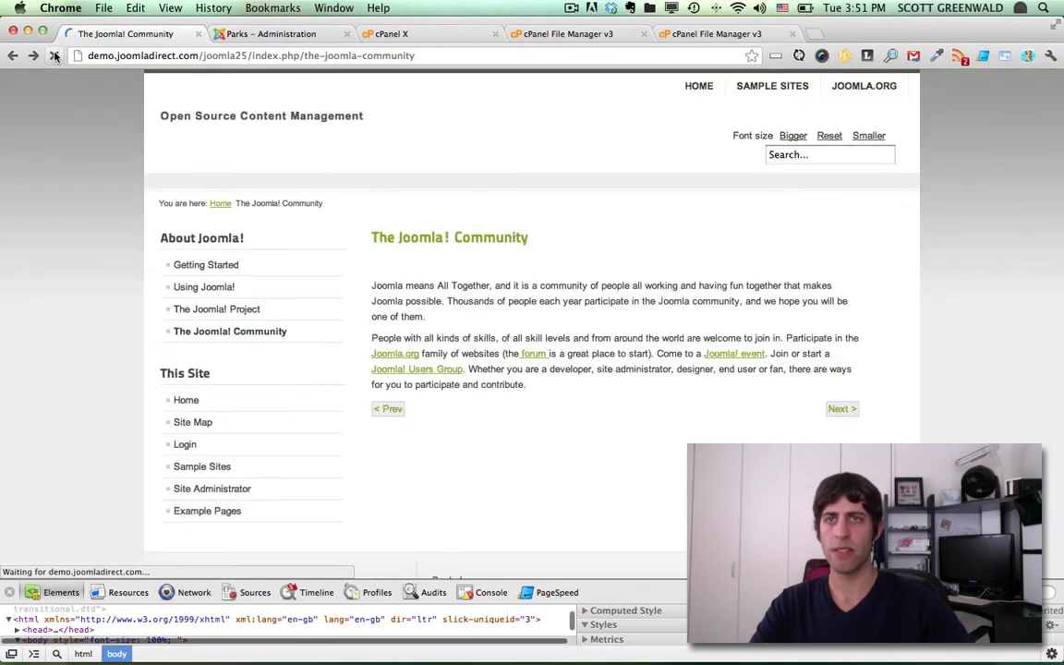
{"action": "left_click", "coordinate": [55, 56]}
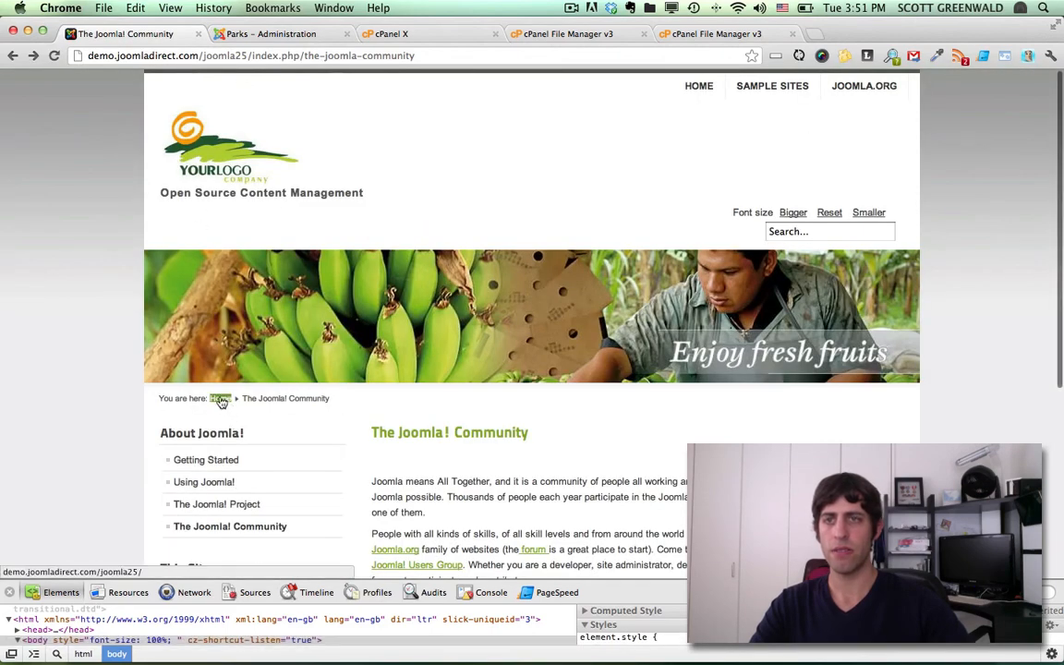
{"action": "left_click", "coordinate": [698, 85]}
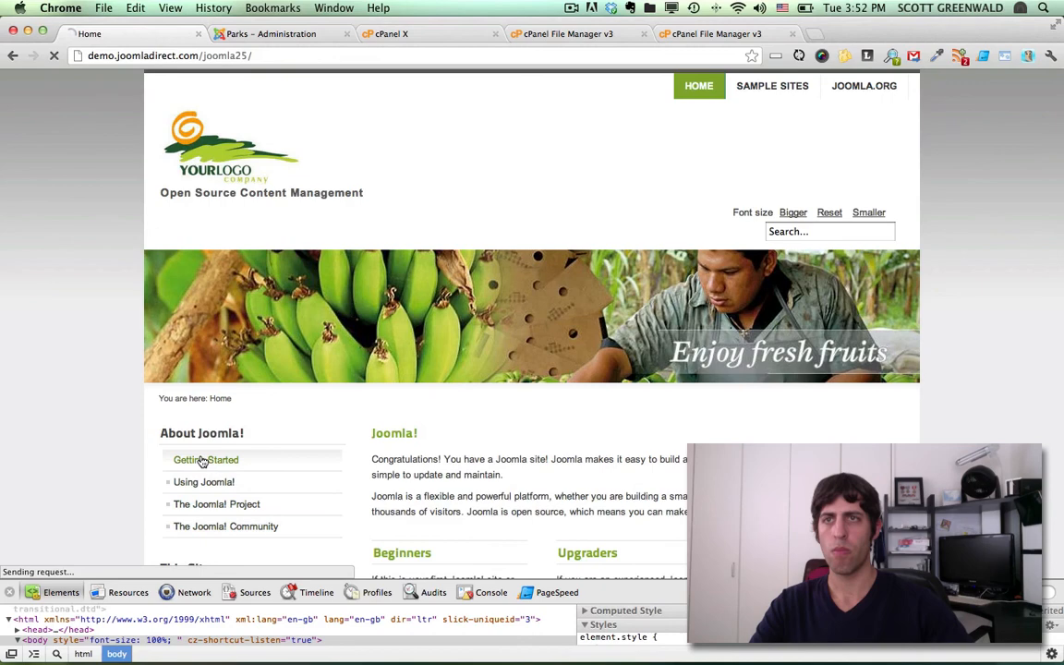
{"action": "left_click", "coordinate": [206, 459]}
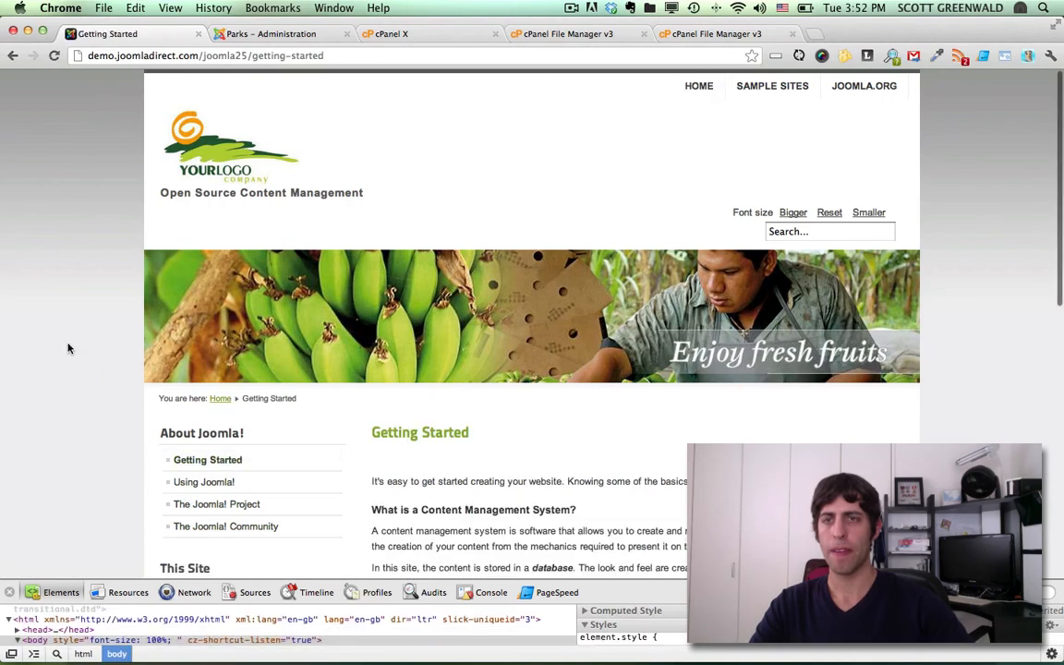
{"action": "left_click", "coordinate": [203, 481]}
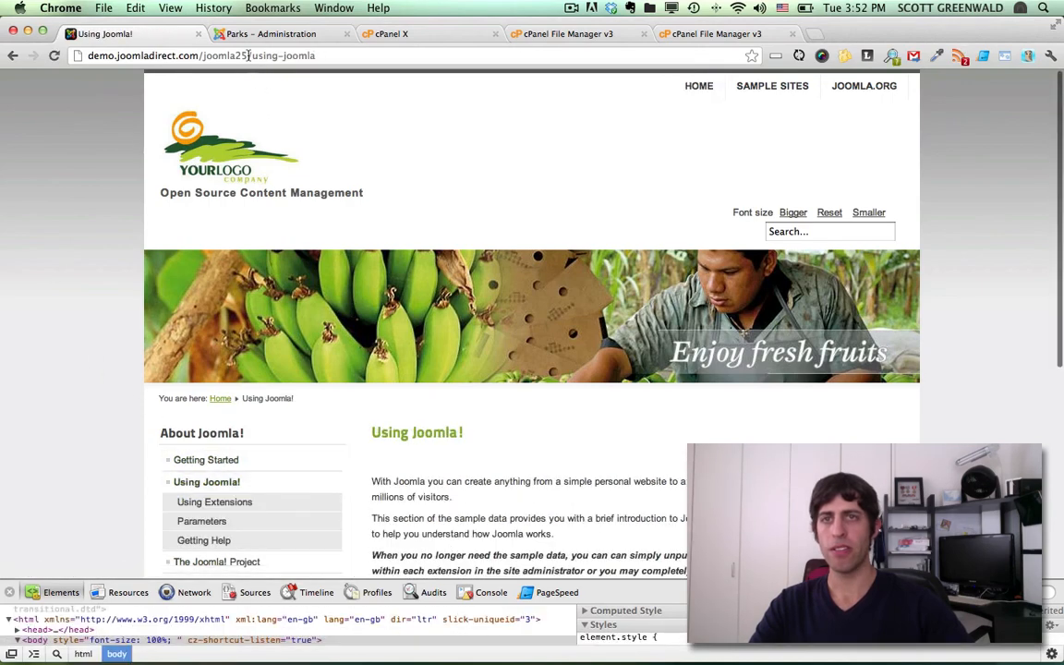